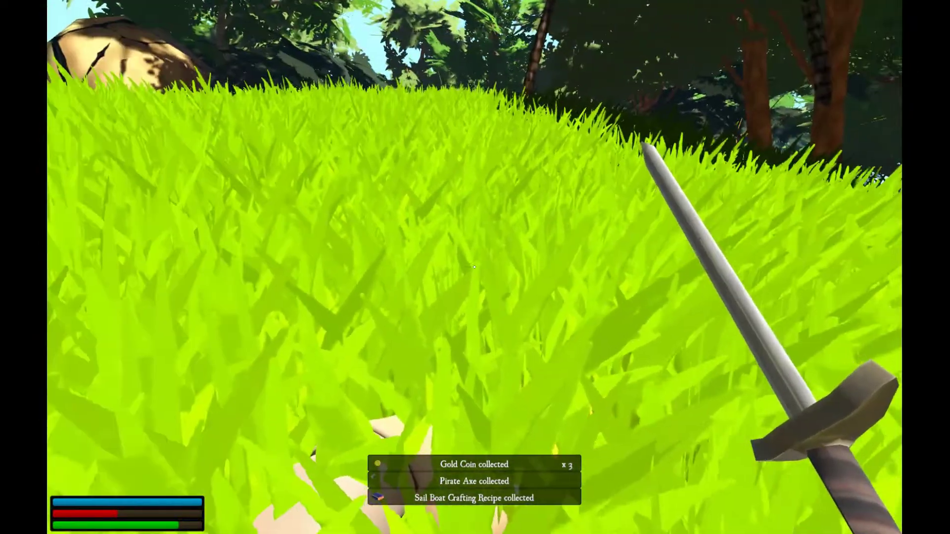
# Wield the newly collected pirate axe and pick up the item hidden in the bushes.
pyautogui.press('i')
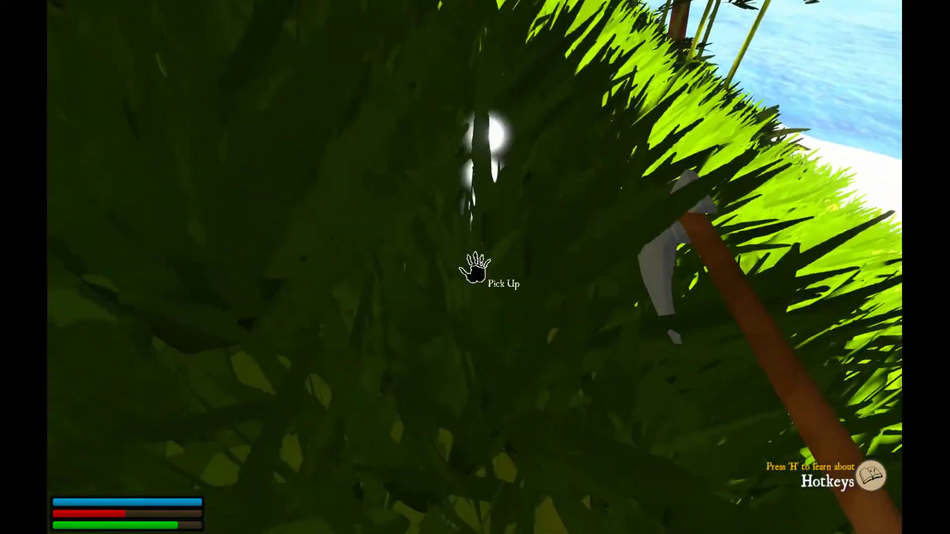
pyautogui.click(476, 272)
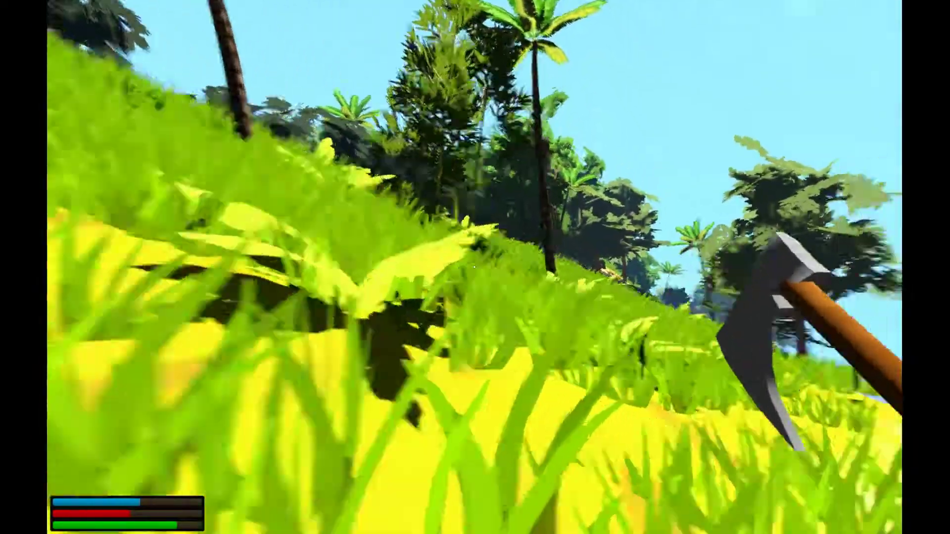
pyautogui.moveTo(475, 268)
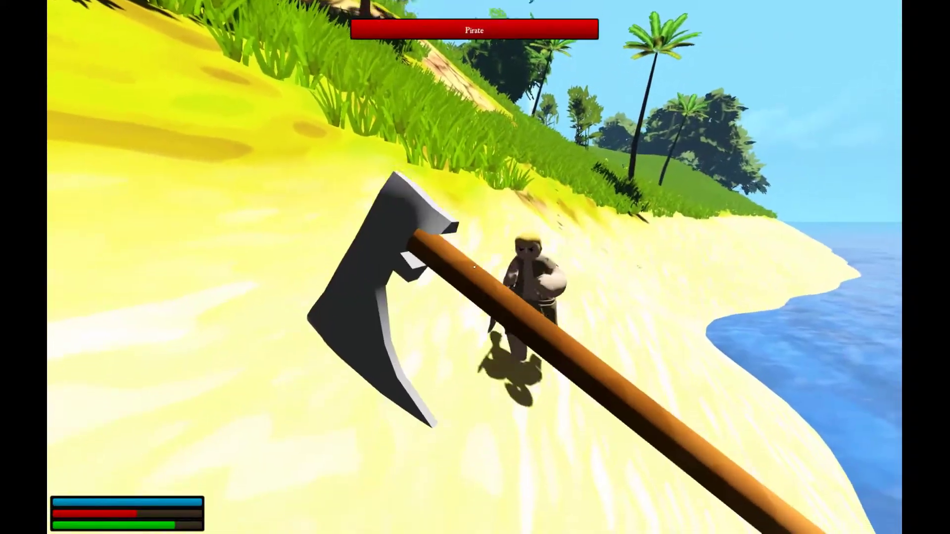
# Strike the pirate on the beach with the axe.
pyautogui.click(474, 267)
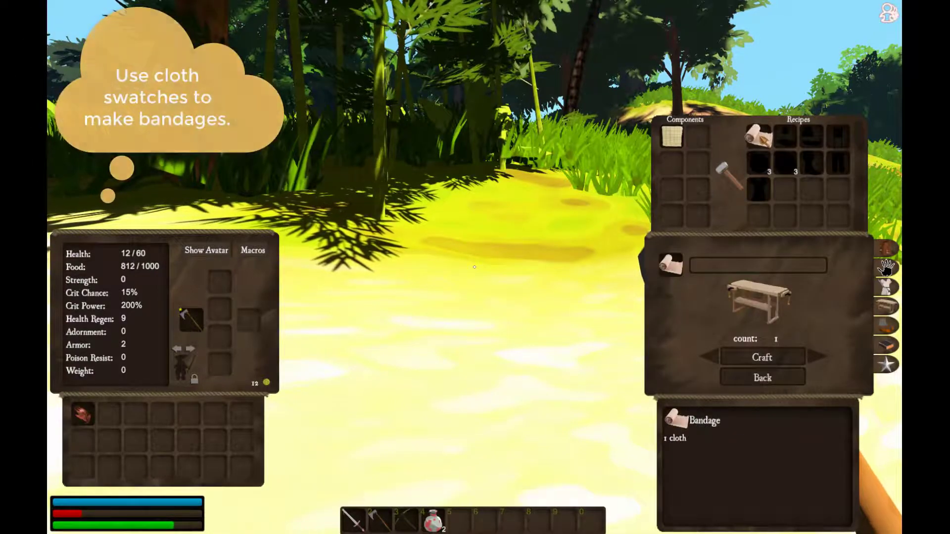
# Craft a bandage from cloth, then view the usable items in the inventory.
pyautogui.click(762, 357)
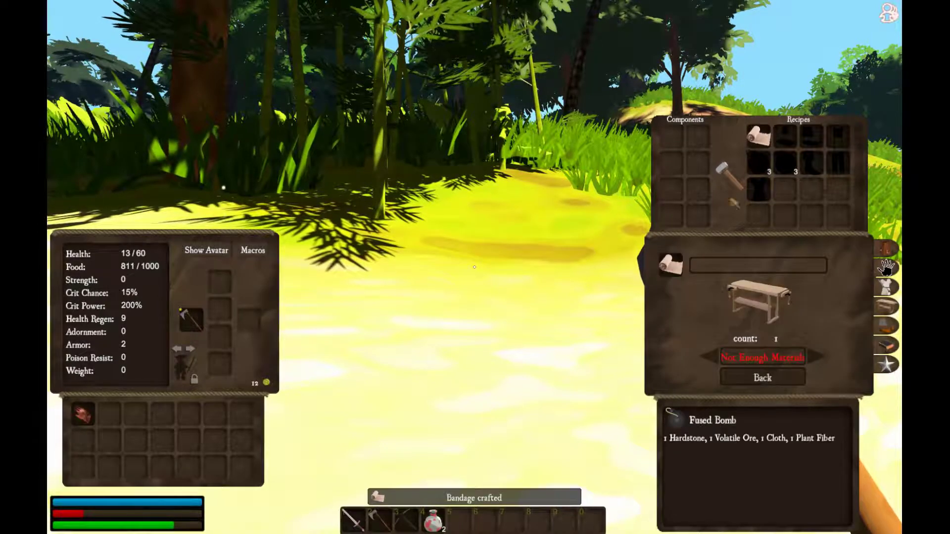
pyautogui.click(762, 377)
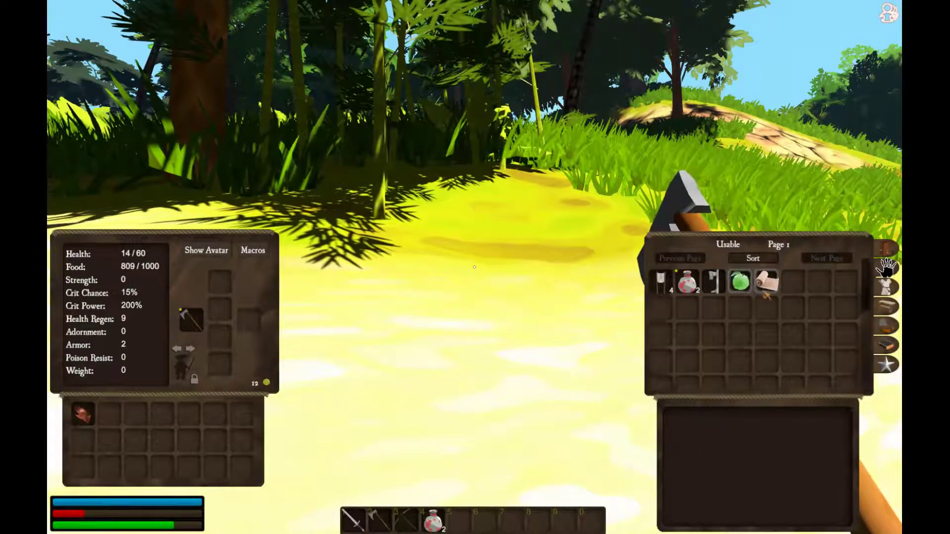
pyautogui.moveTo(767, 281)
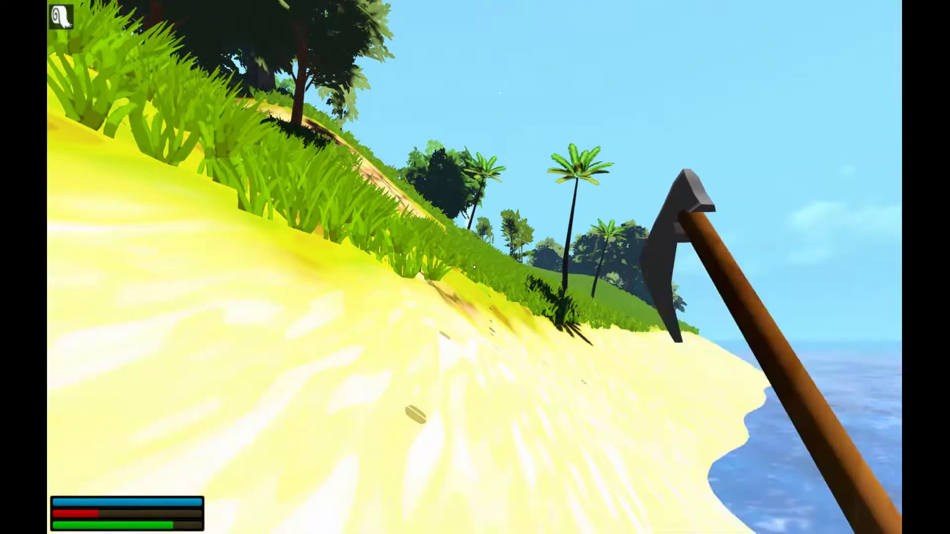
pyautogui.moveTo(475, 267)
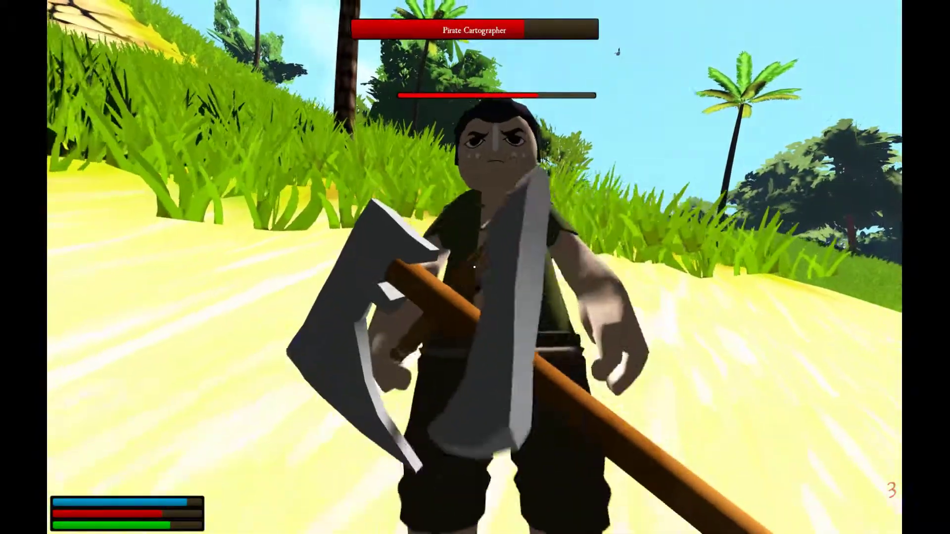
# Fell the Pirate Cartographer with the axe and loot his sextant, gold coins and treasure map.
pyautogui.click(475, 268)
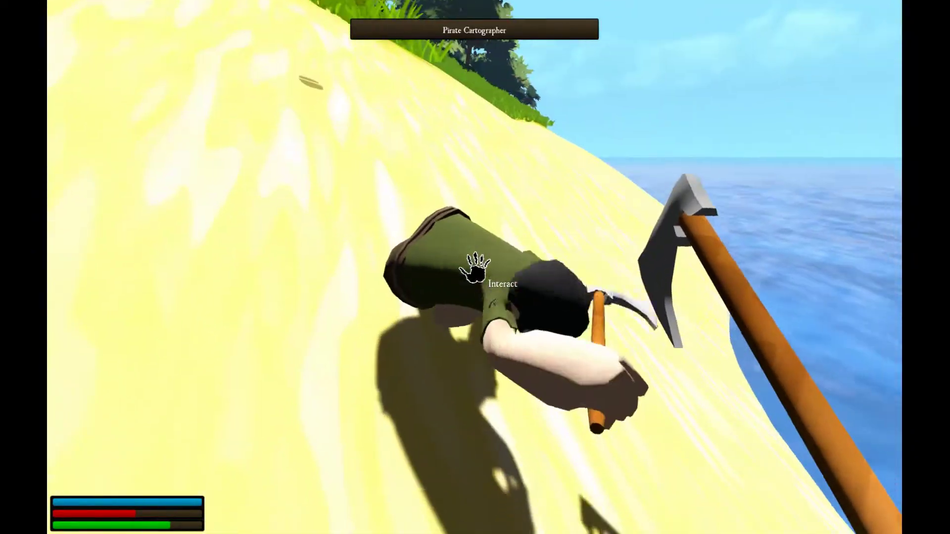
pyautogui.click(474, 268)
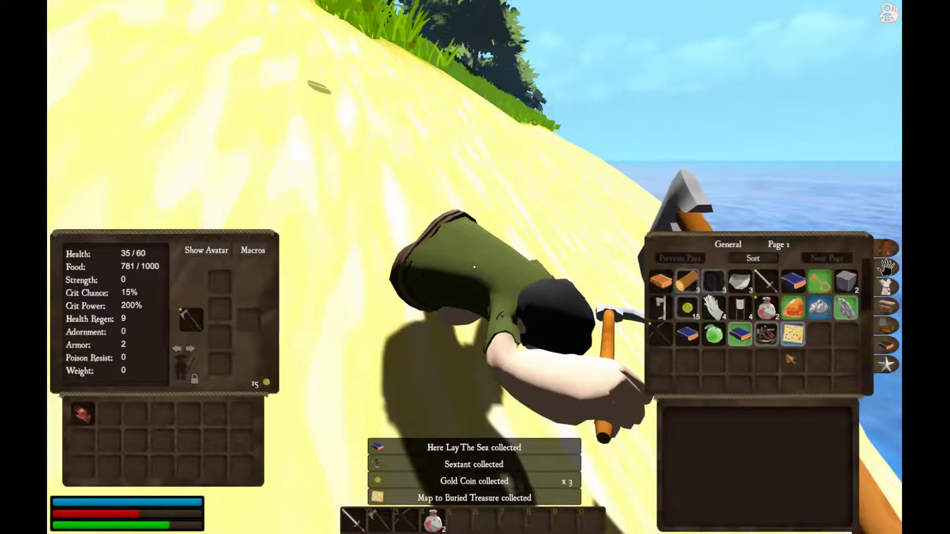
pyautogui.moveTo(765, 333)
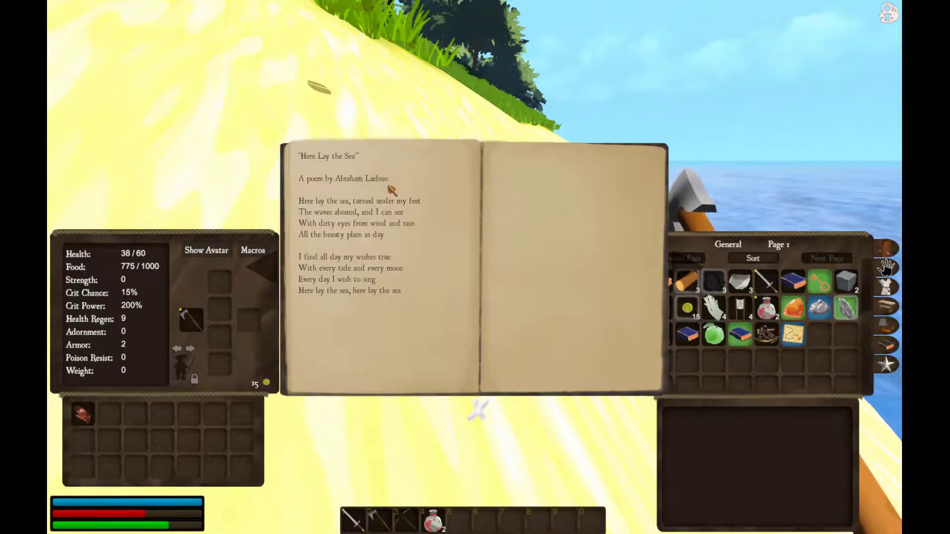
pyautogui.moveTo(430, 243)
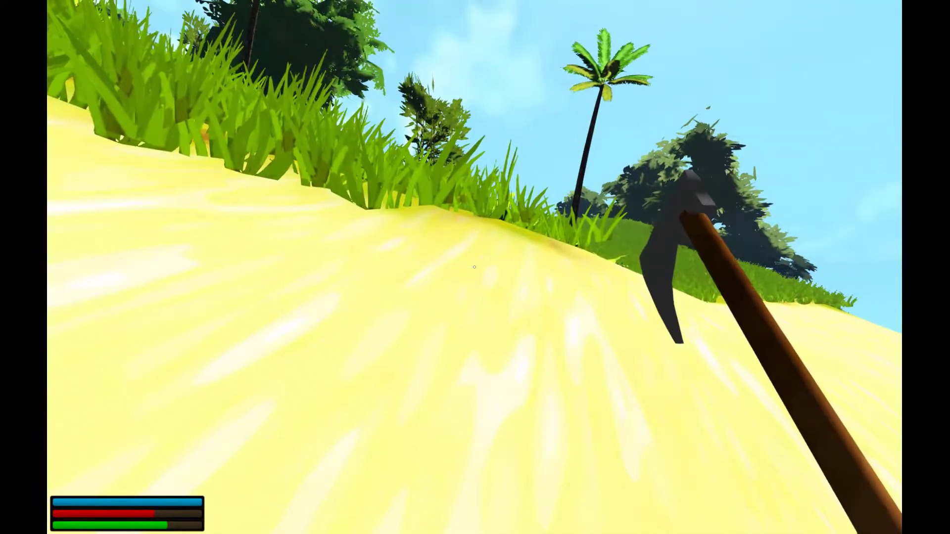
# Close the panels and walk up the sandy slope toward the grass and palm trees.
pyautogui.press('m')
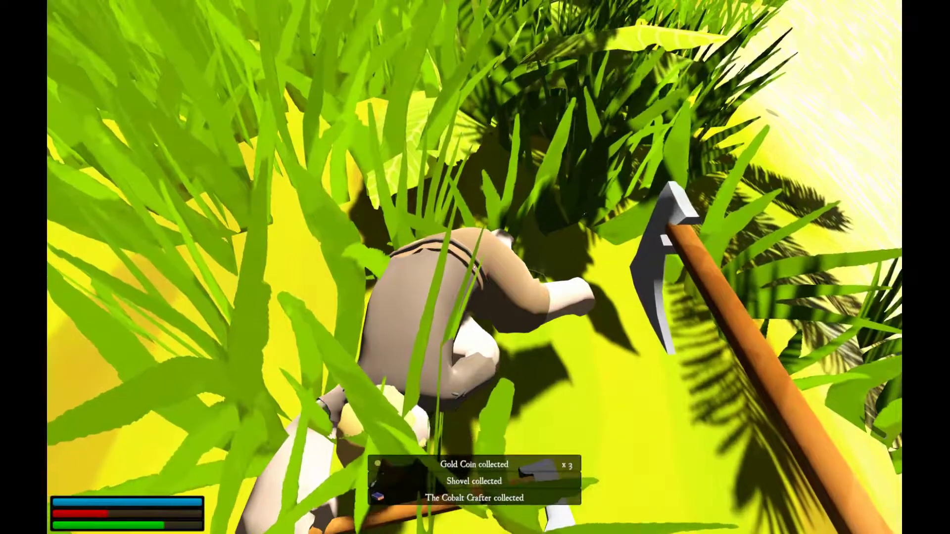
# Loot the fallen pirate in the grass for three gold coins, a shovel and The Cobalt Crafter.
pyautogui.press('i')
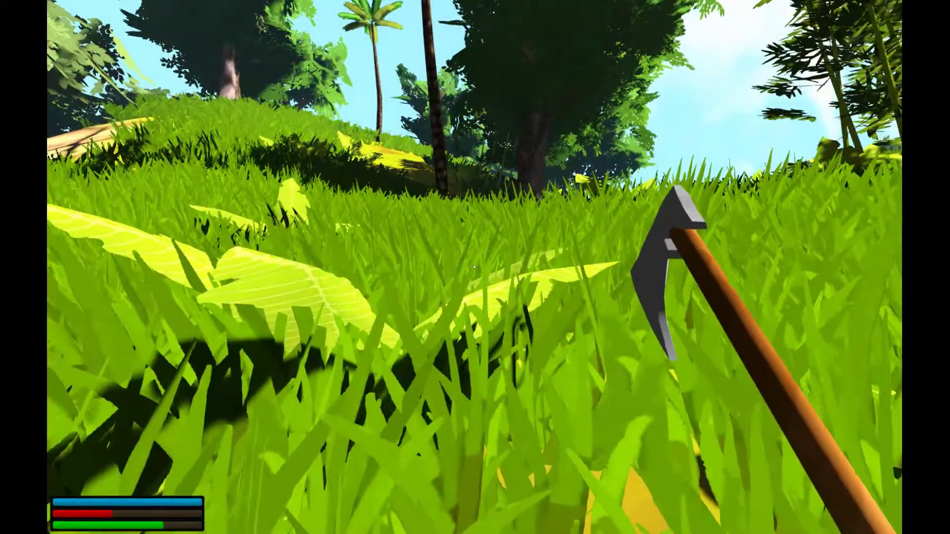
pyautogui.moveTo(475, 267)
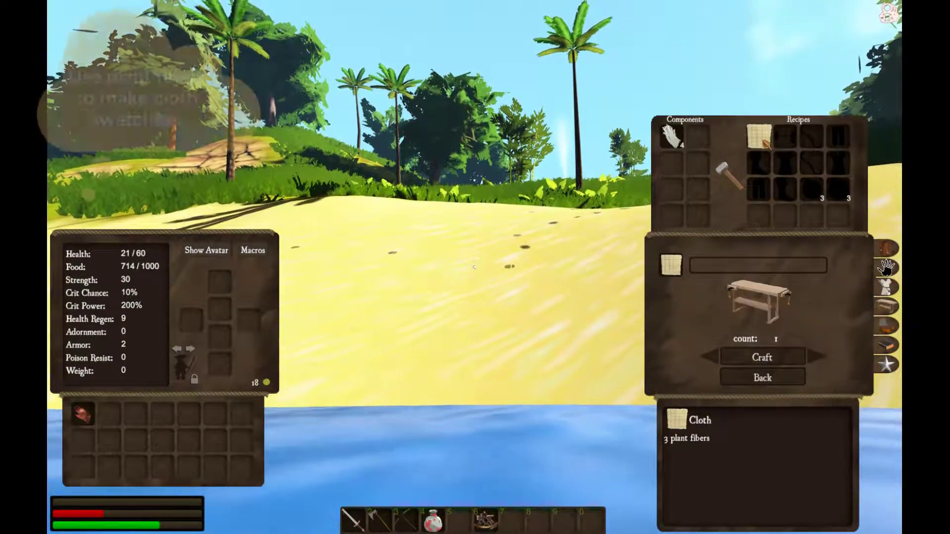
# Craft a cloth swatch from plant fibers, then a bandage from the cloth.
pyautogui.click(761, 357)
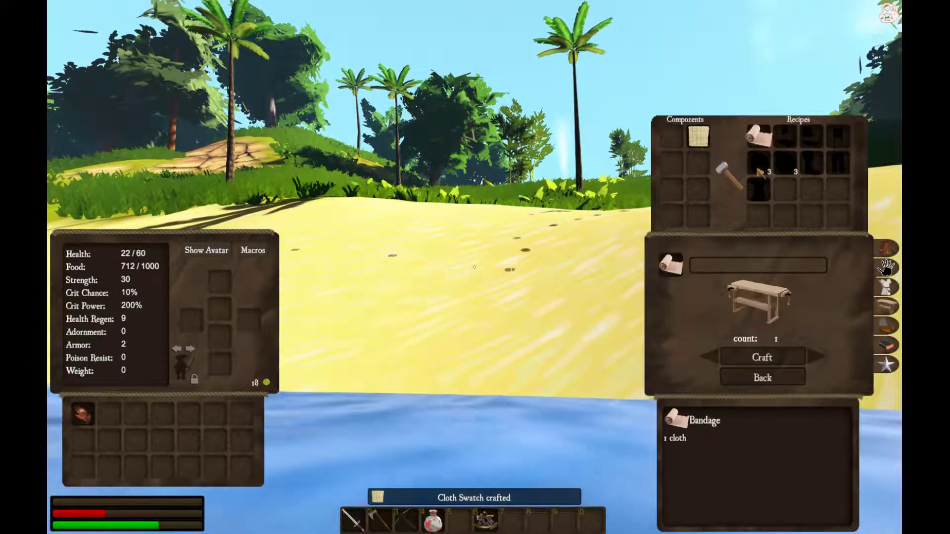
pyautogui.click(762, 358)
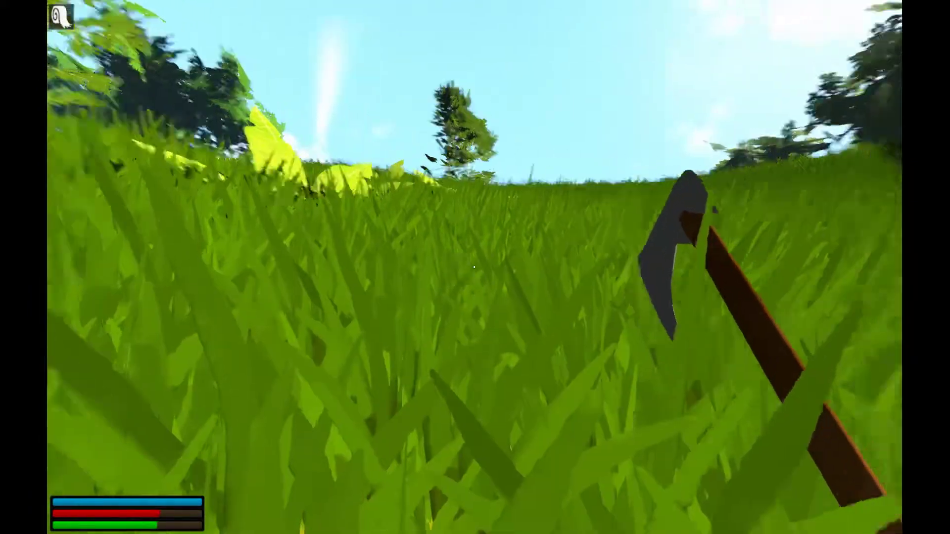
pyautogui.moveTo(475, 267)
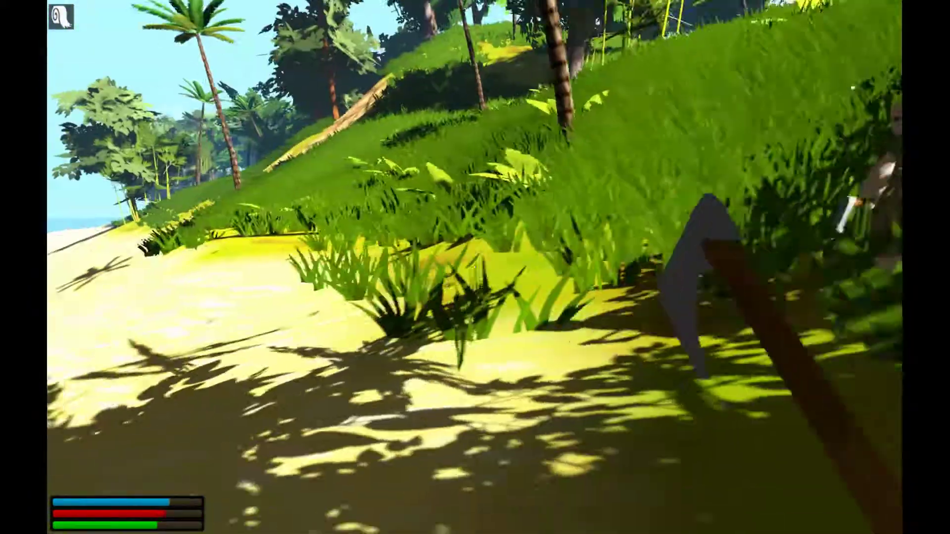
# Strike the approaching pirate twice on the grassy hillside to lower its health.
pyautogui.click(475, 268)
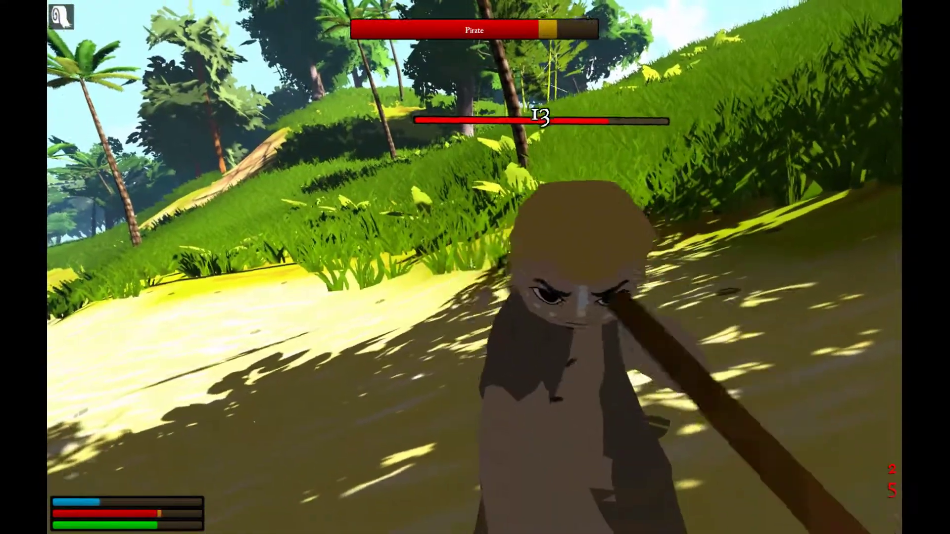
pyautogui.click(475, 267)
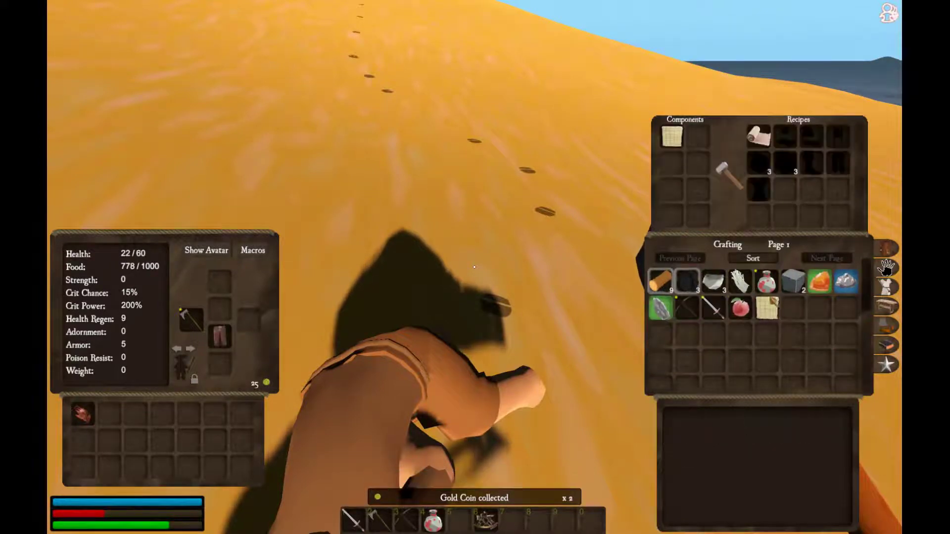
# Collect the two gold coins lying on the sand dune.
pyautogui.click(687, 281)
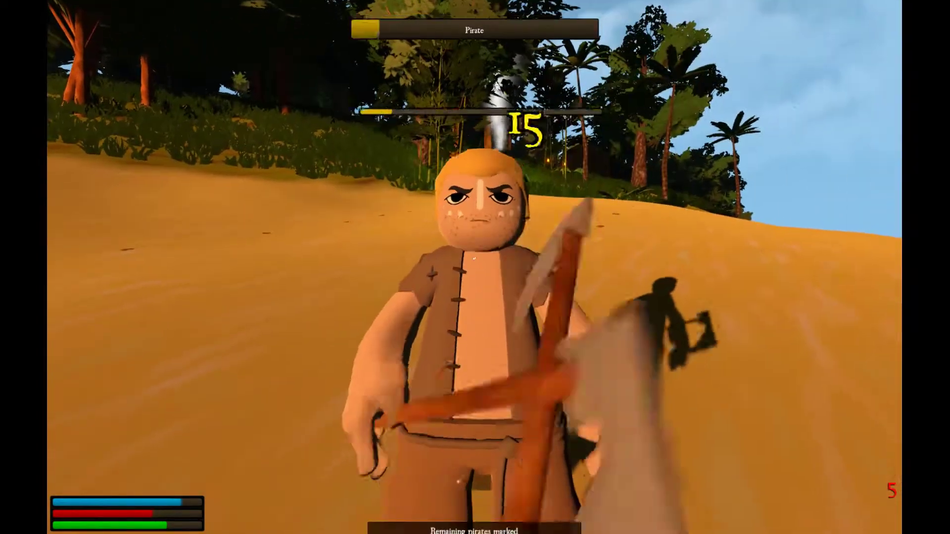
# Attack the pirate standing on the beach with the equipped weapon.
pyautogui.press('i')
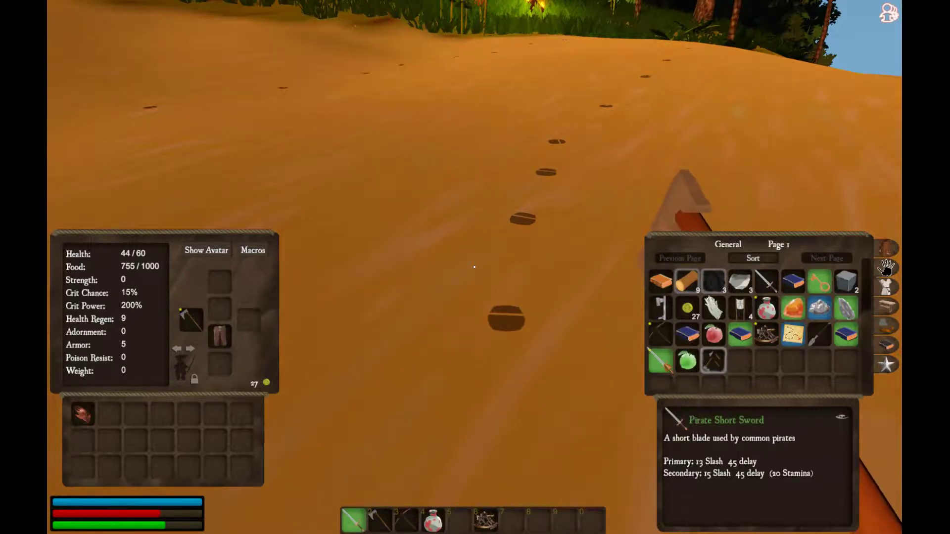
pyautogui.moveTo(766, 285)
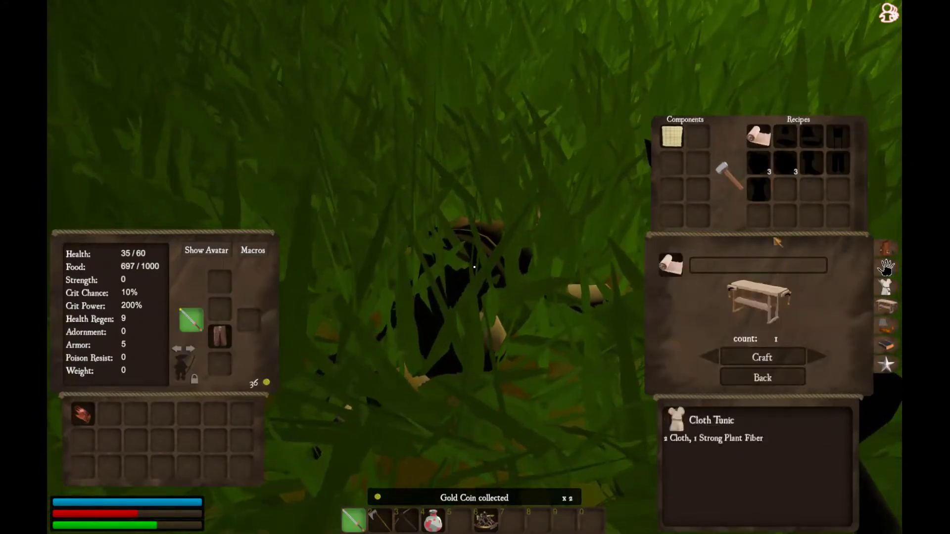
# Craft one item from the selected recipe, leaving the count at 1.
pyautogui.click(761, 357)
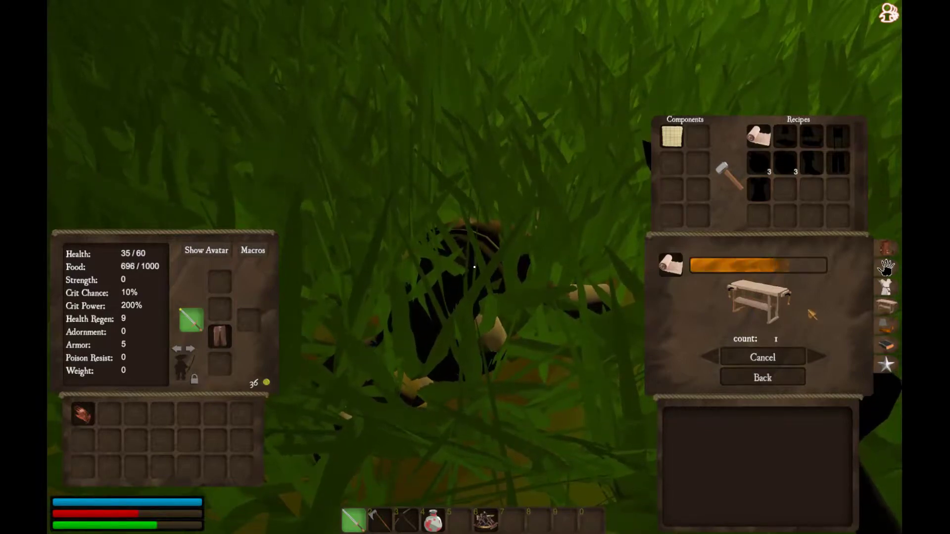
pyautogui.click(757, 265)
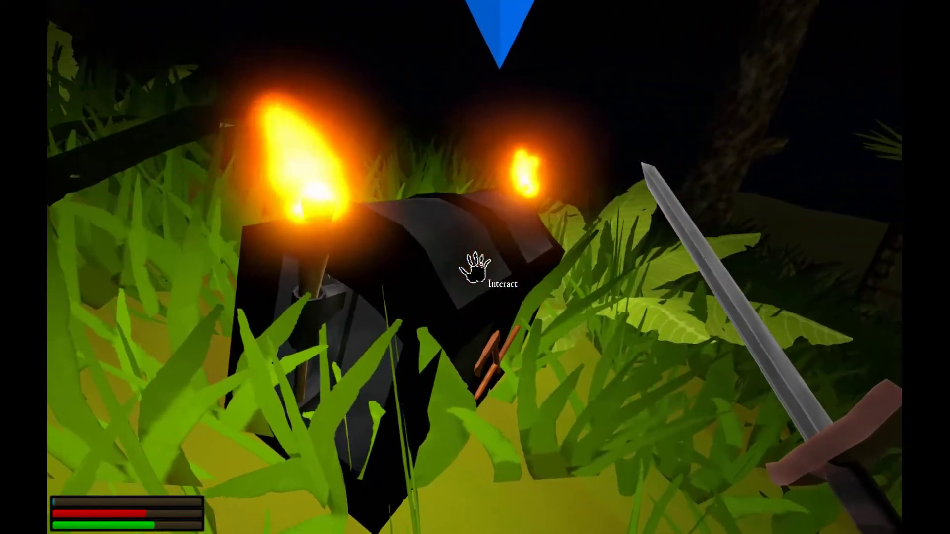
# Open the torch-lit treasure chest and loot its contents into the inventory.
pyautogui.press('i')
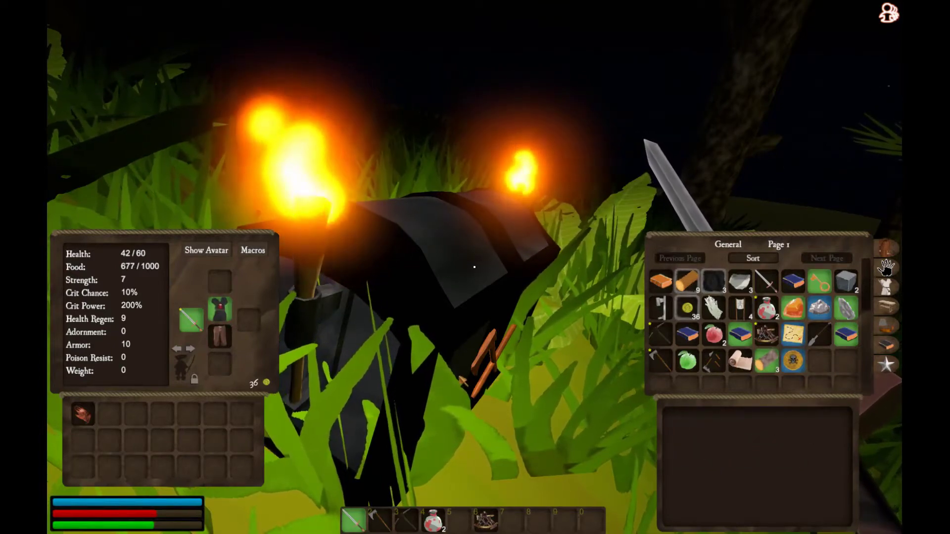
pyautogui.moveTo(792, 360)
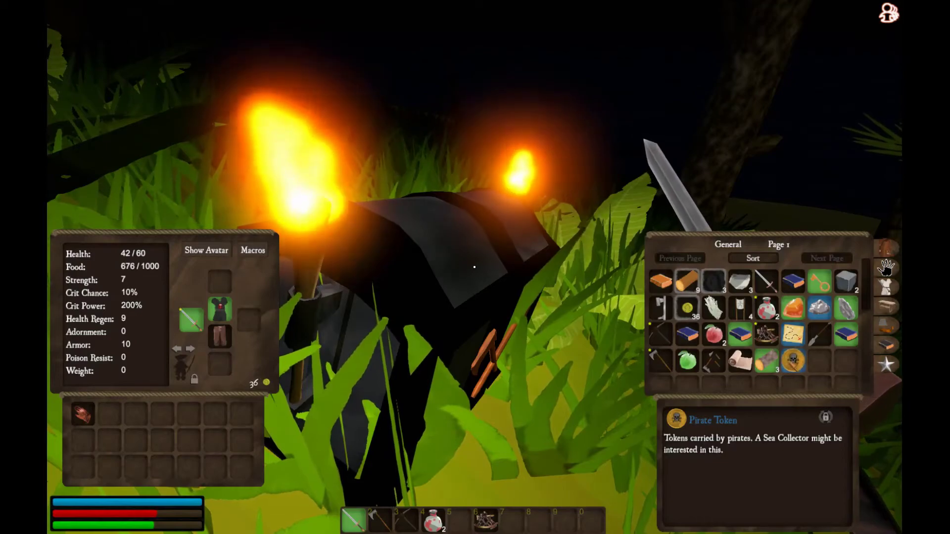